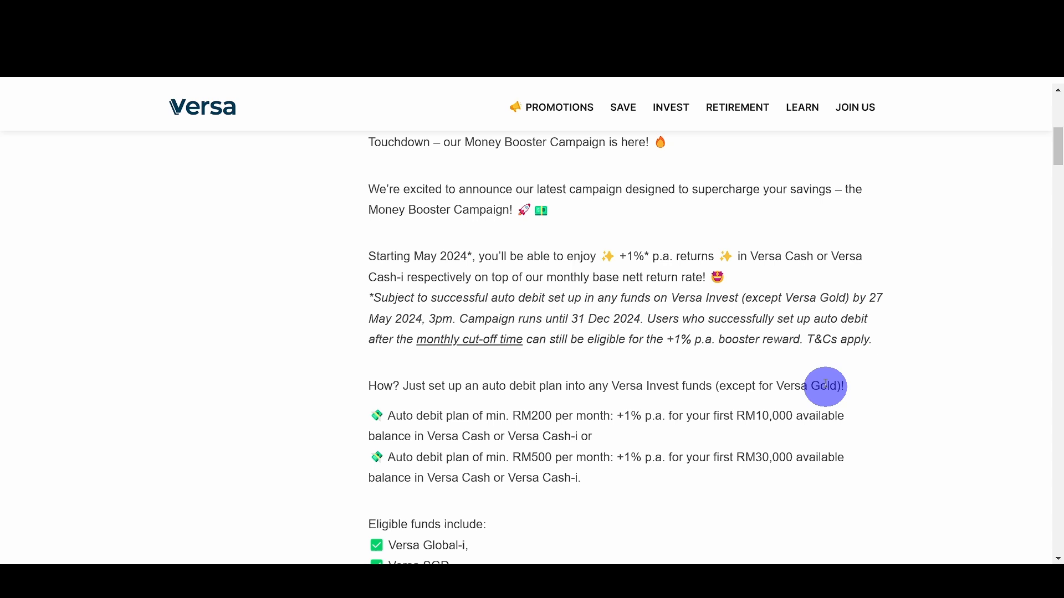
mouse_move(806, 363)
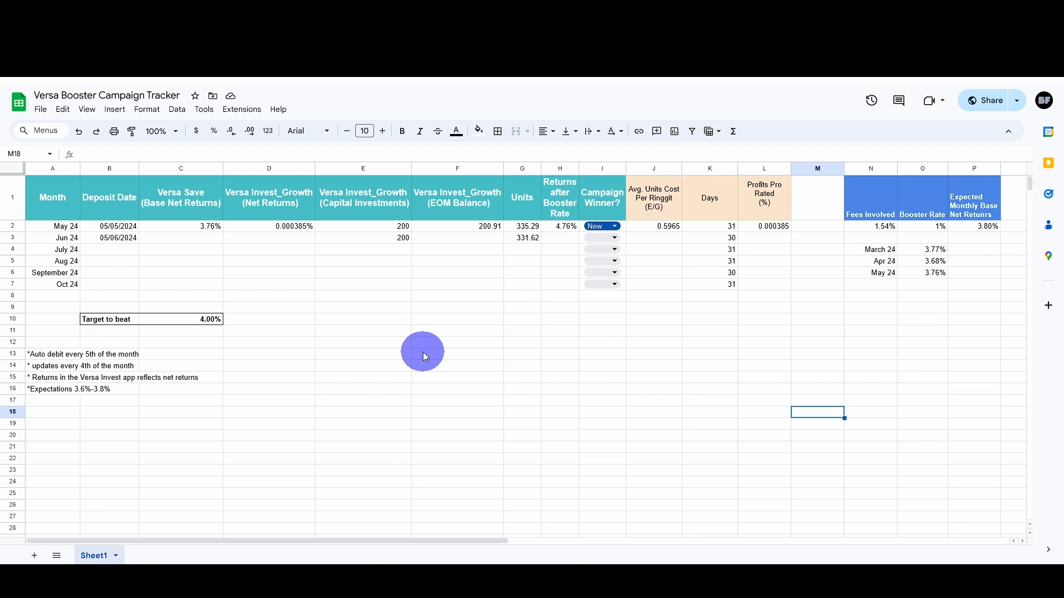
mouse_move(383, 378)
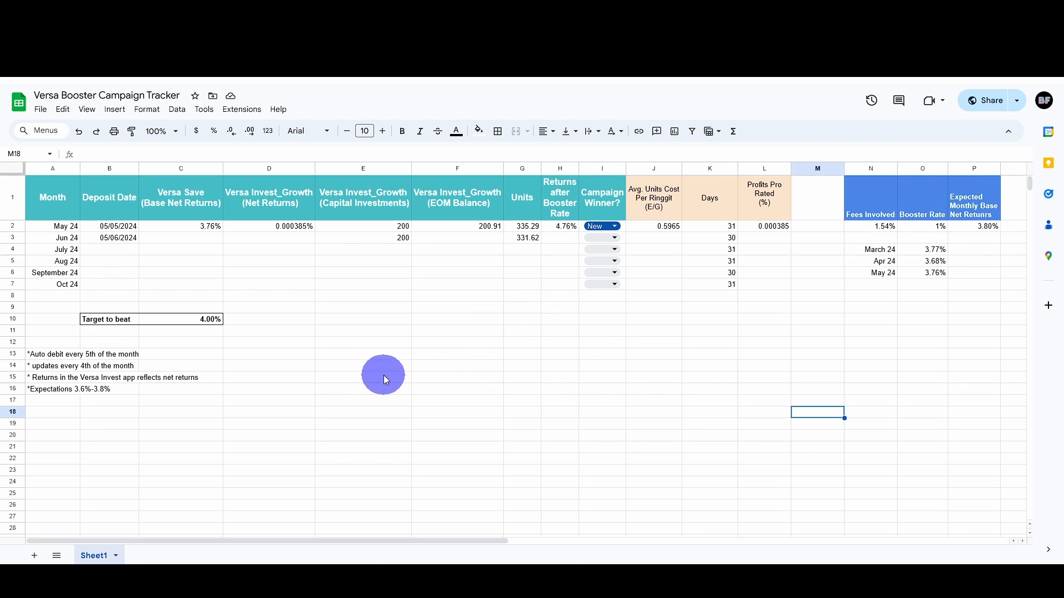
mouse_move(200, 265)
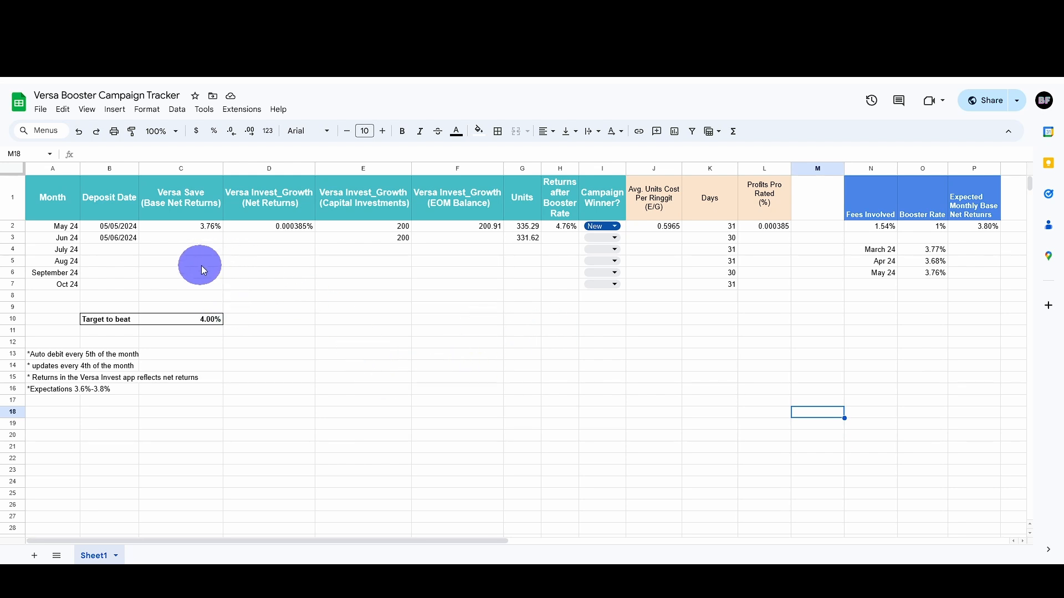
mouse_move(220, 253)
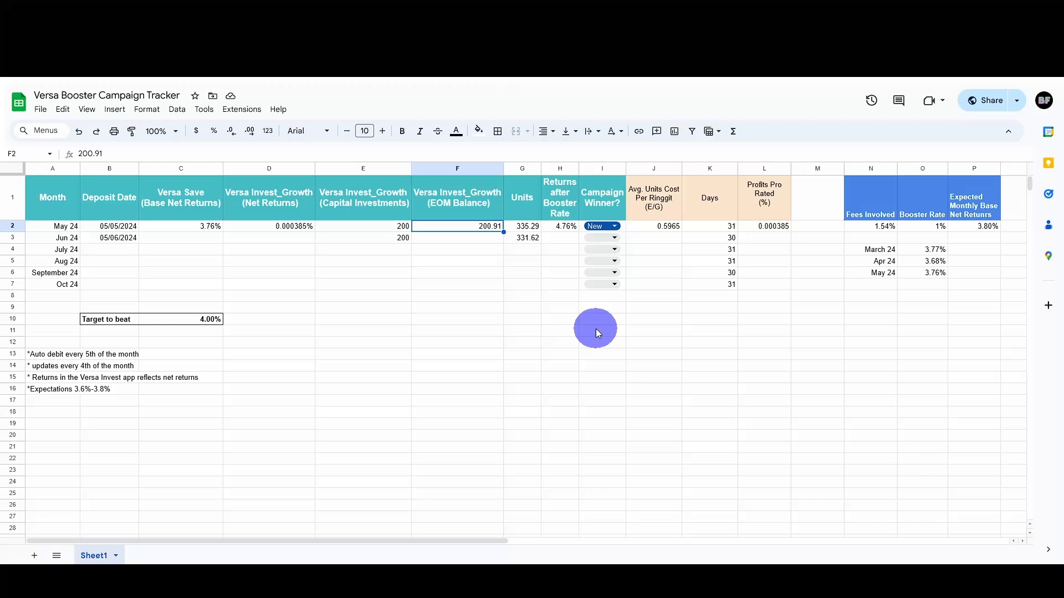
mouse_move(557, 238)
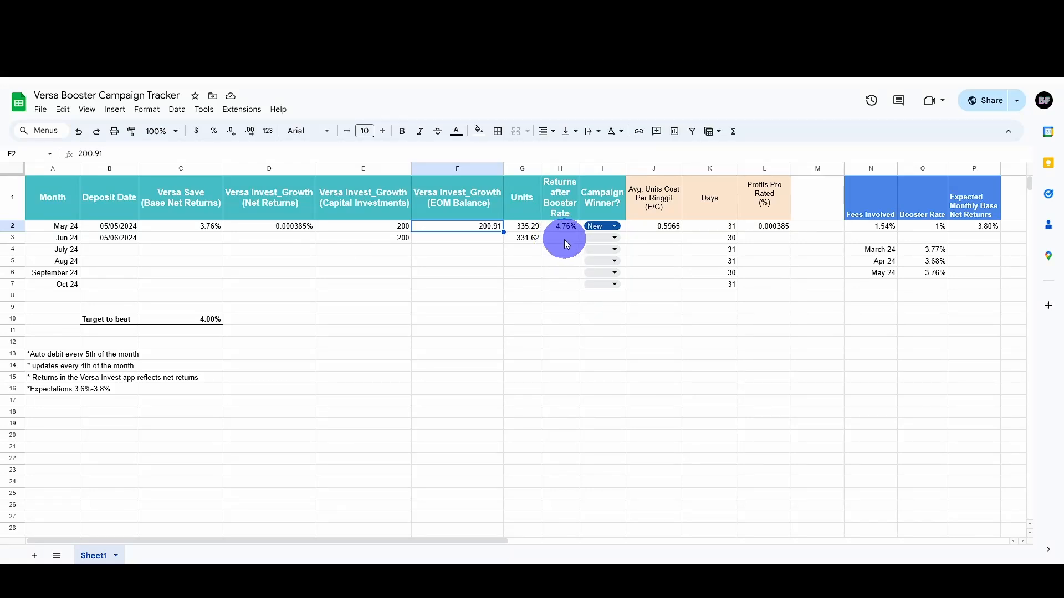
Inspect May's pro-rated profit formula and Campaign Winner choices, keeping New as the winner
left_click(764, 226)
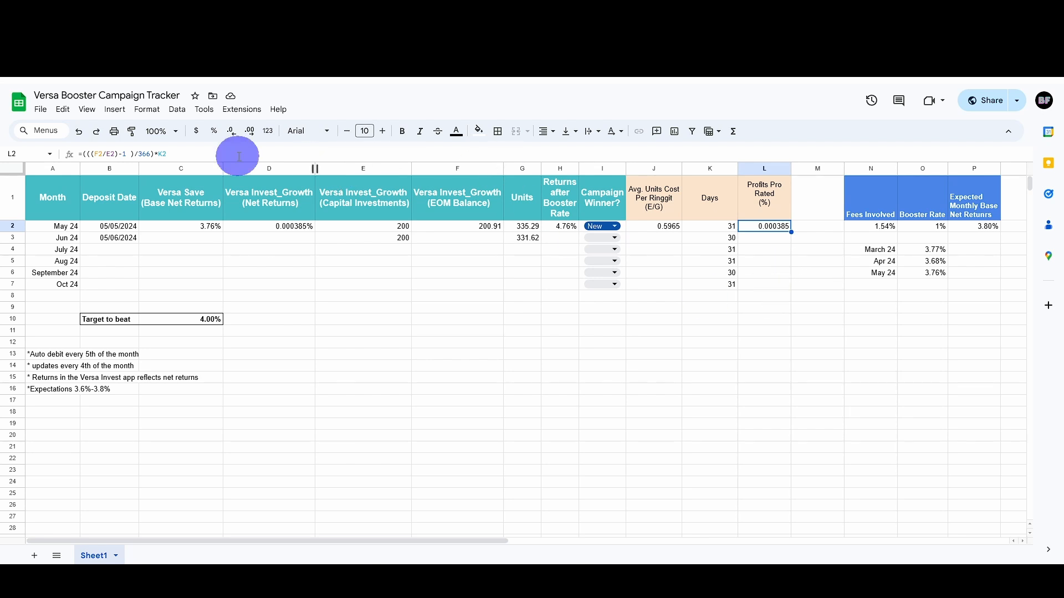
mouse_move(584, 400)
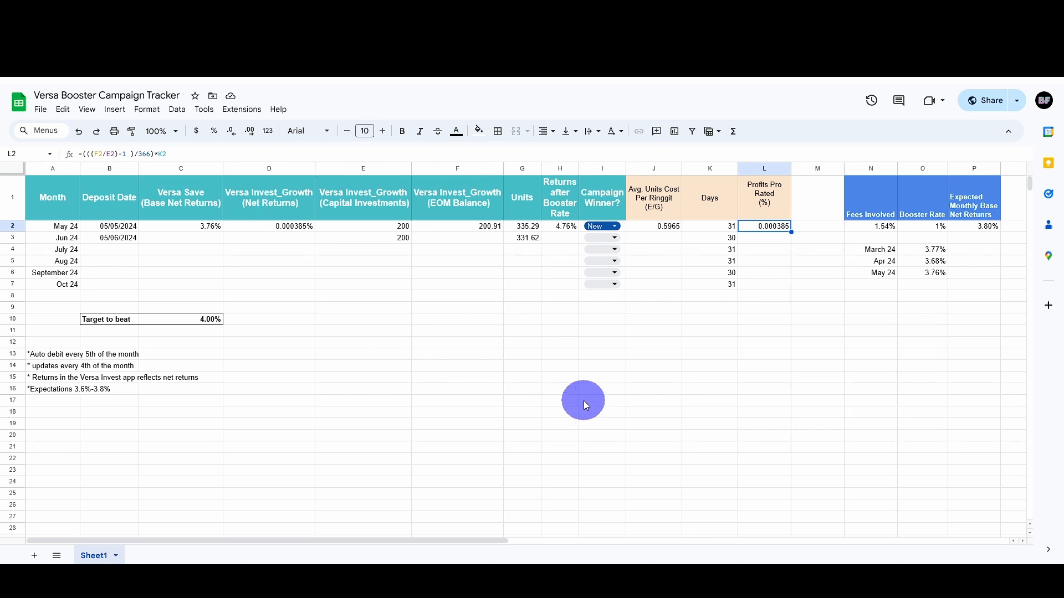
mouse_move(610, 403)
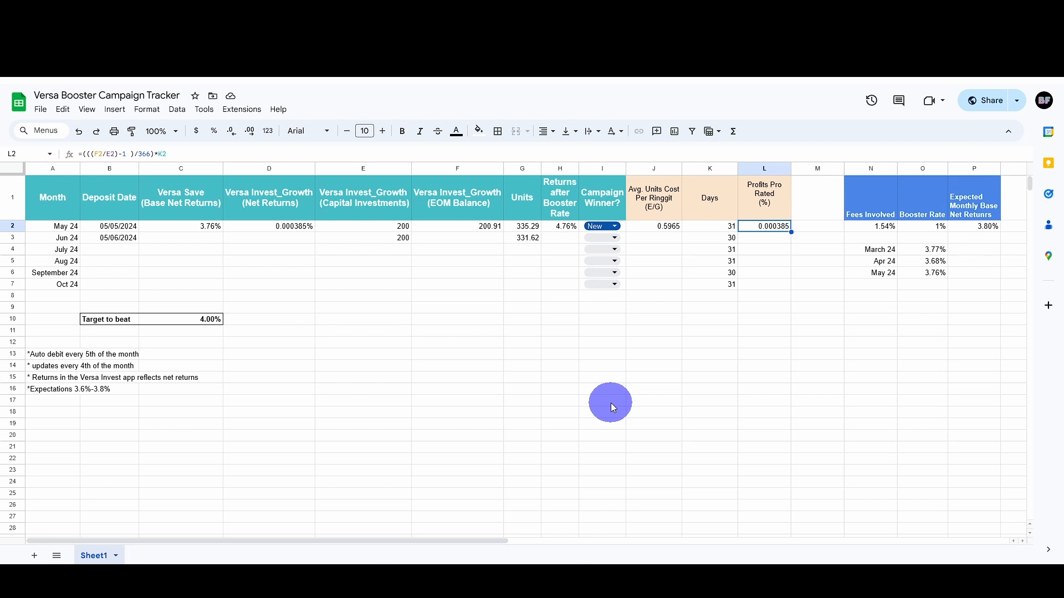
left_click(522, 319)
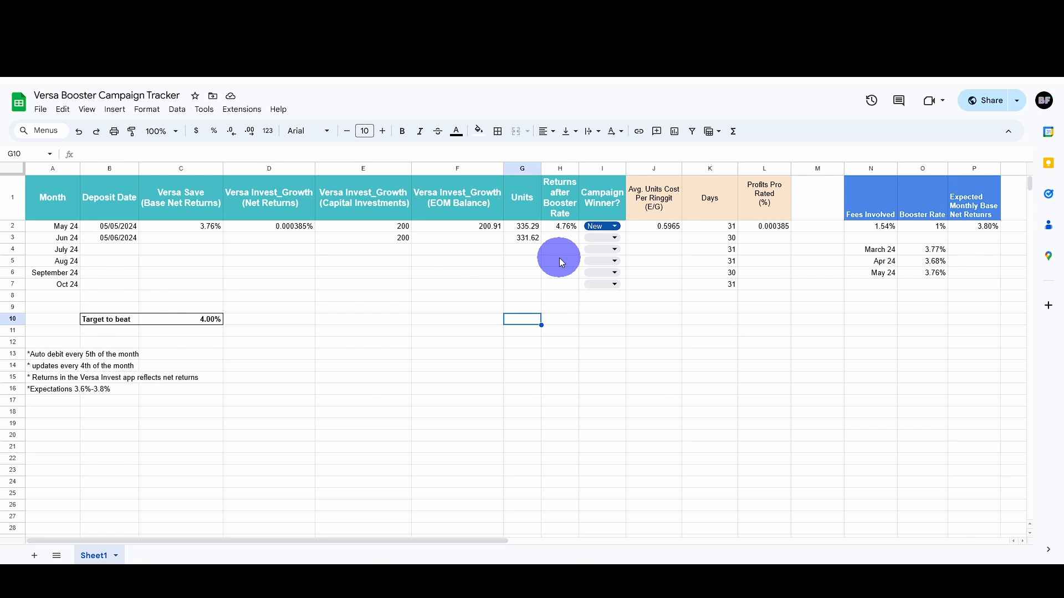
mouse_move(560, 265)
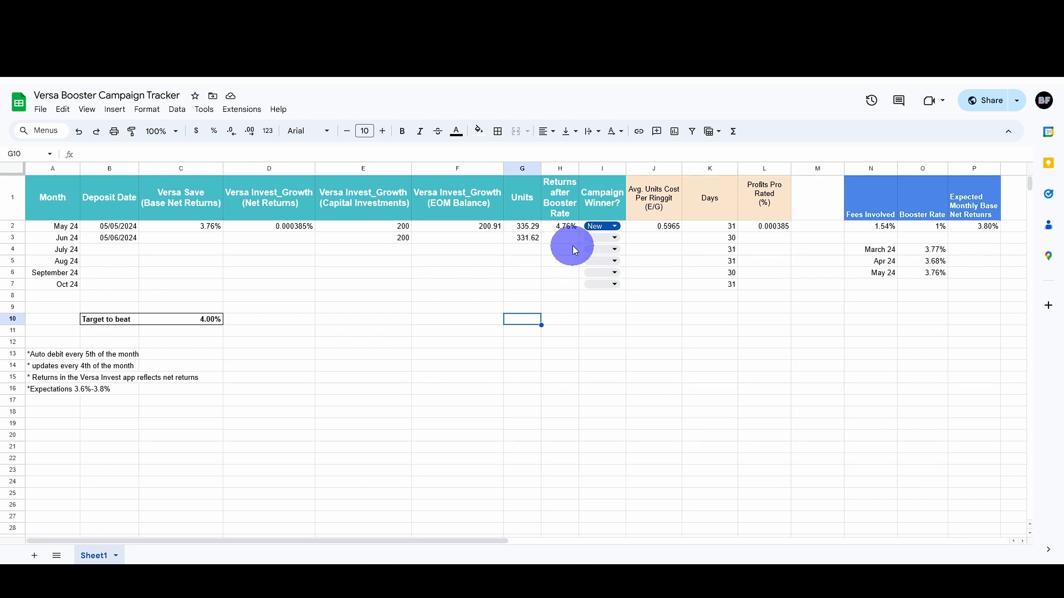
left_click(559, 238)
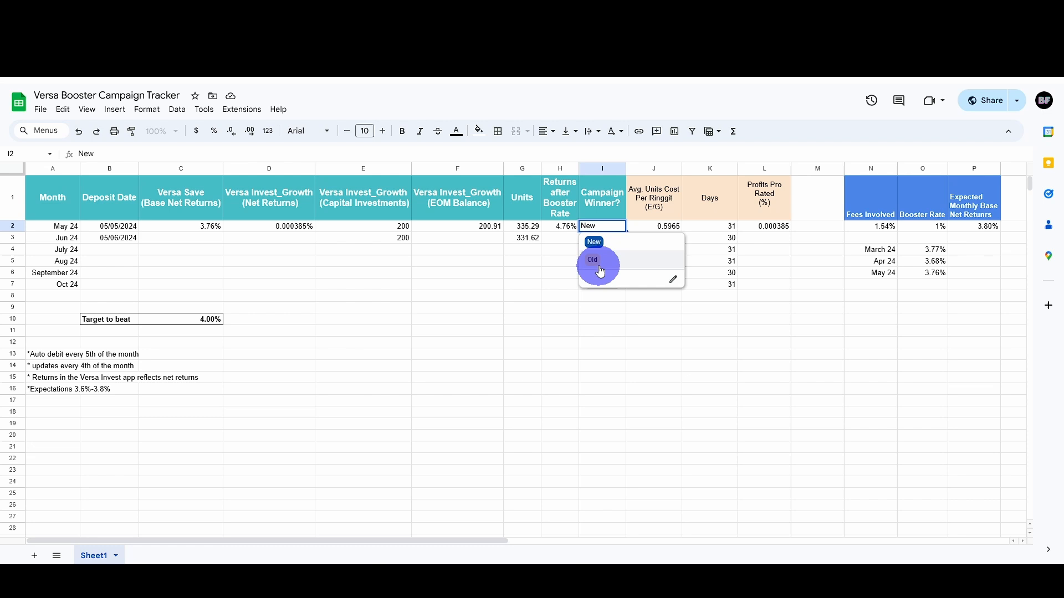
left_click(593, 242)
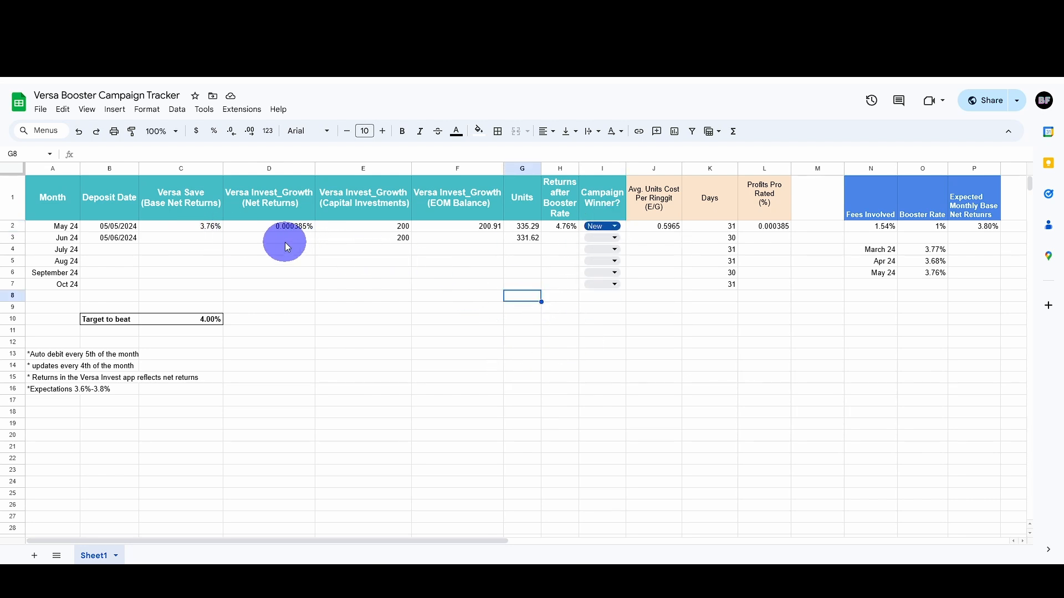
mouse_move(294, 238)
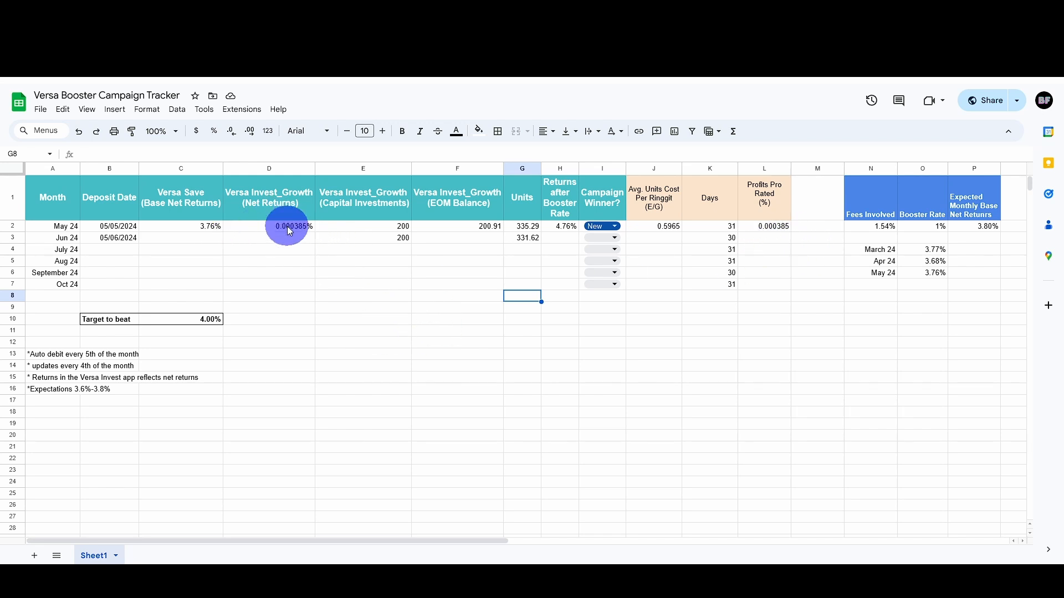
mouse_move(438, 233)
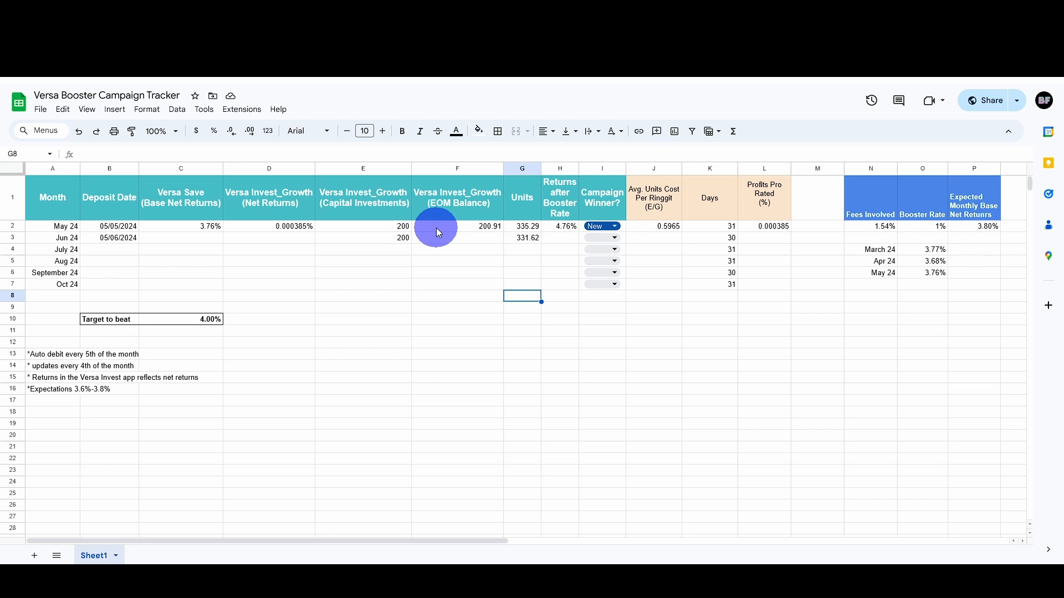
mouse_move(304, 243)
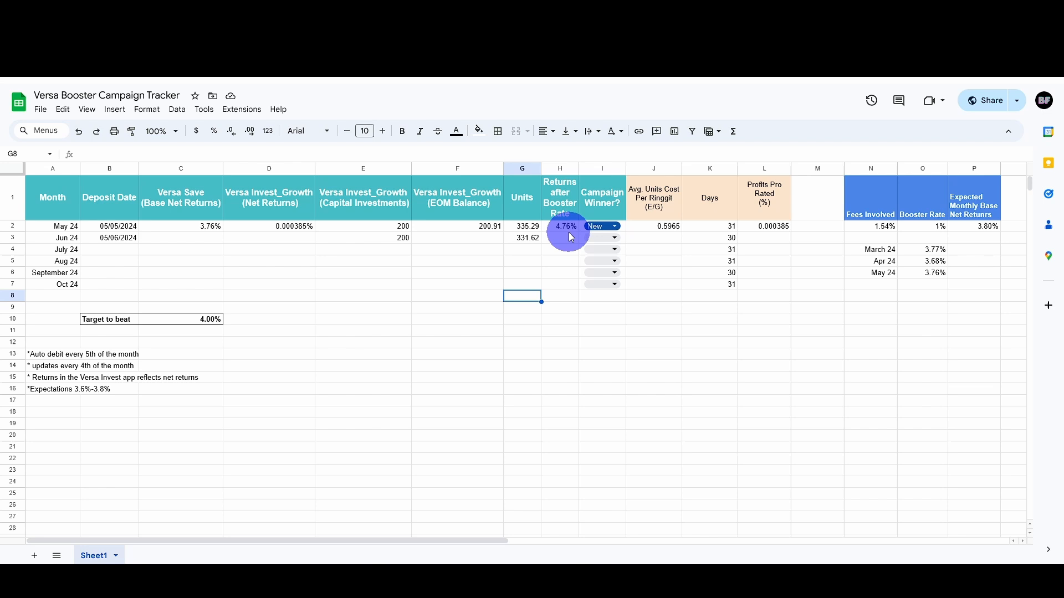
mouse_move(558, 331)
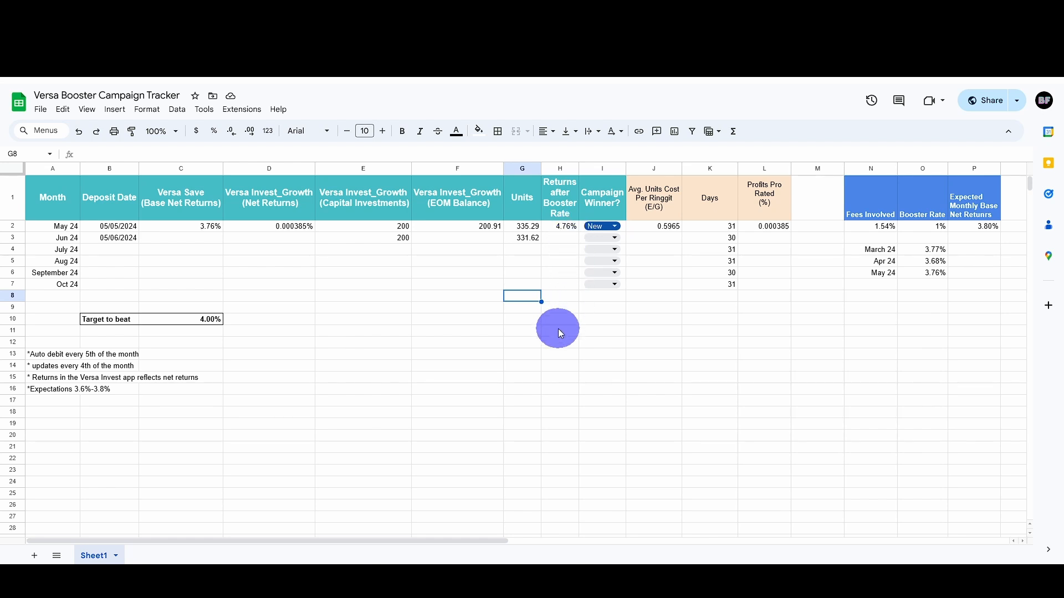
mouse_move(560, 338)
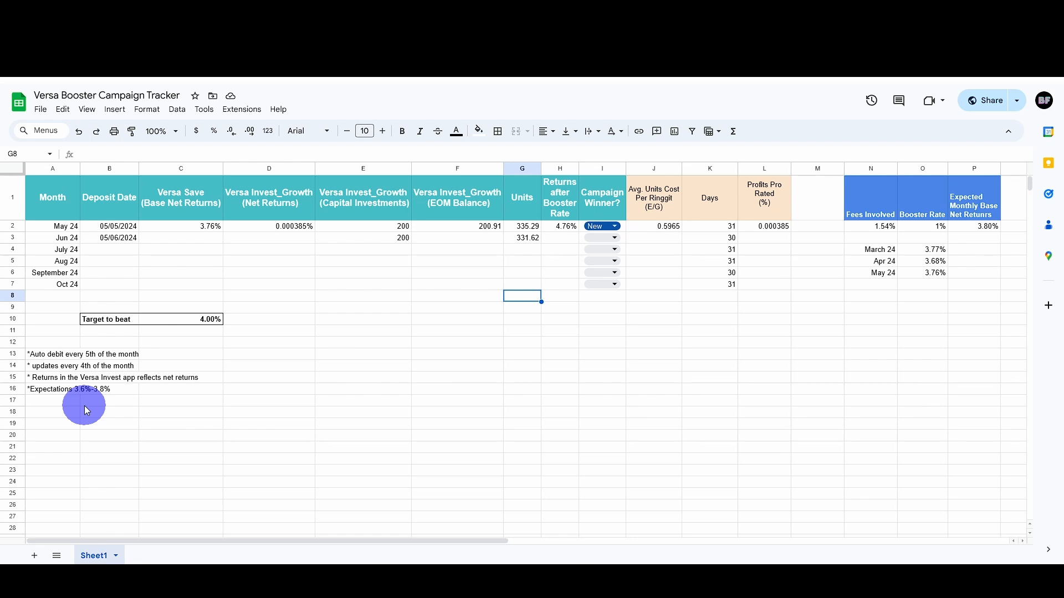
mouse_move(253, 449)
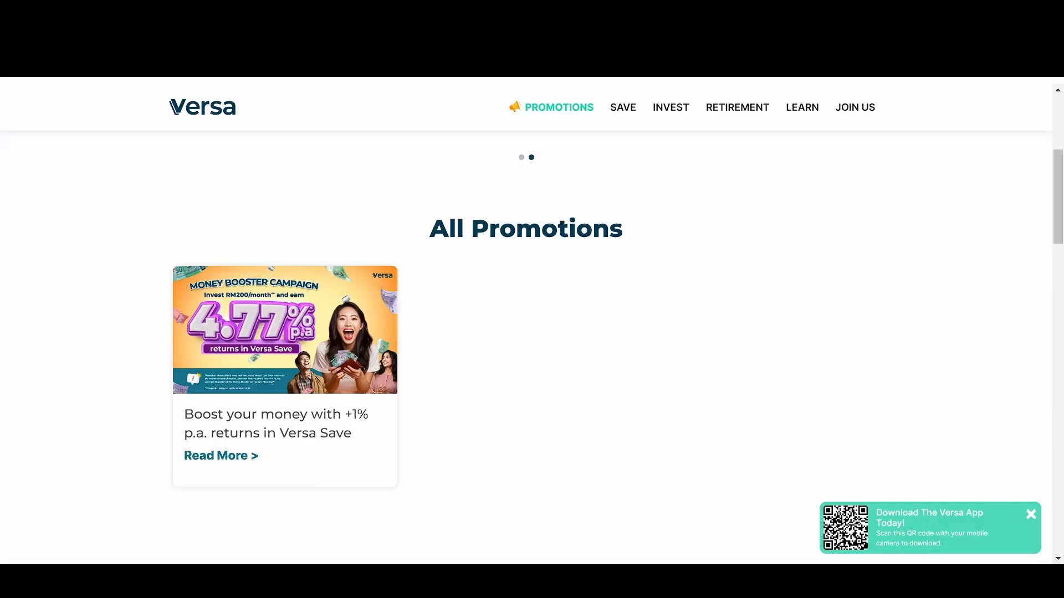
Browse the Money Booster terms, then cycle featured promotions to the RM10,000 giveaway
left_click(220, 456)
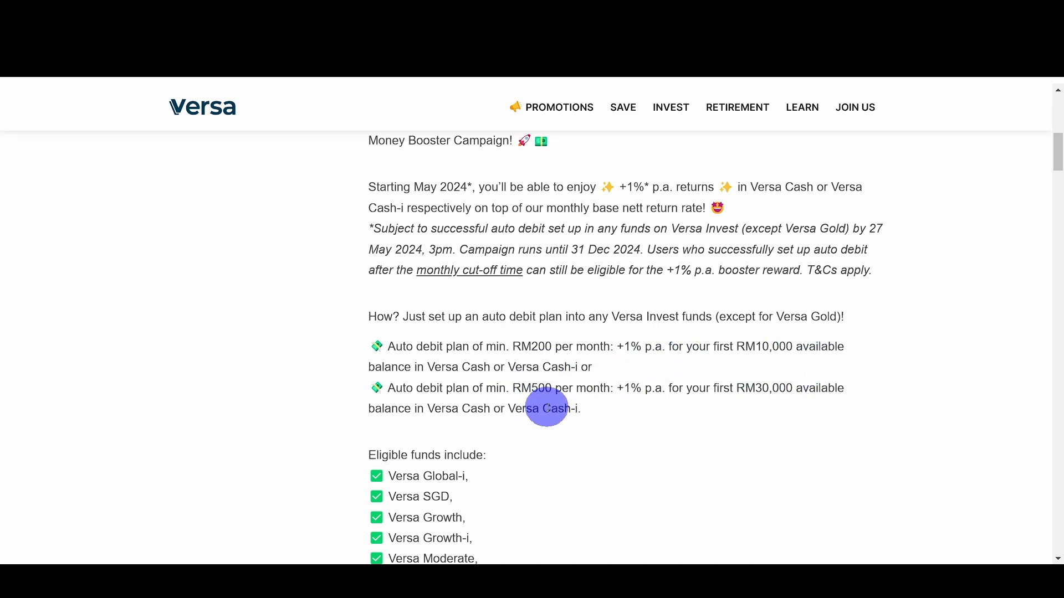
mouse_move(777, 396)
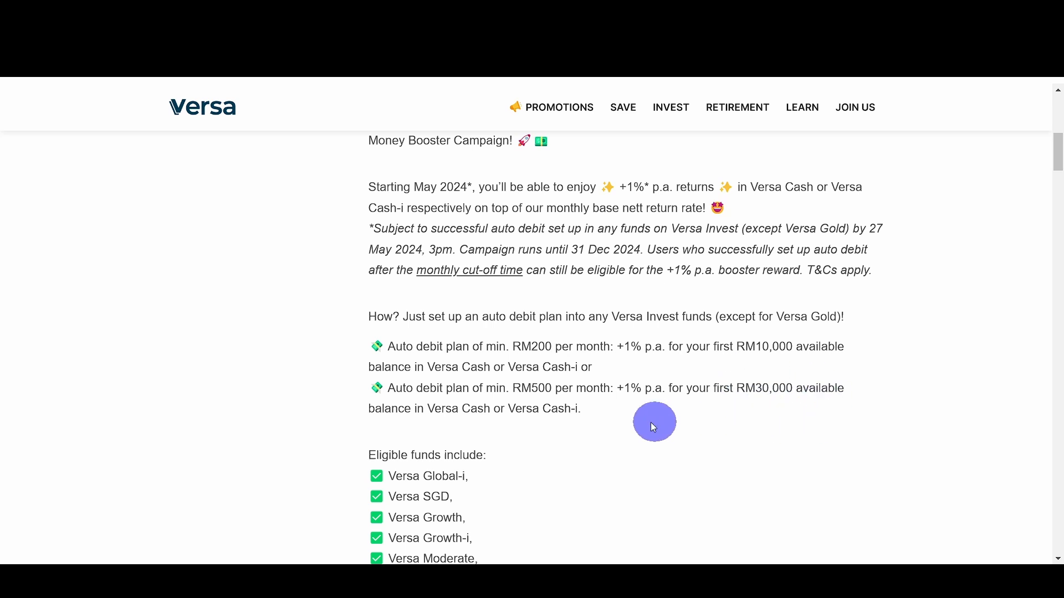
mouse_move(644, 417)
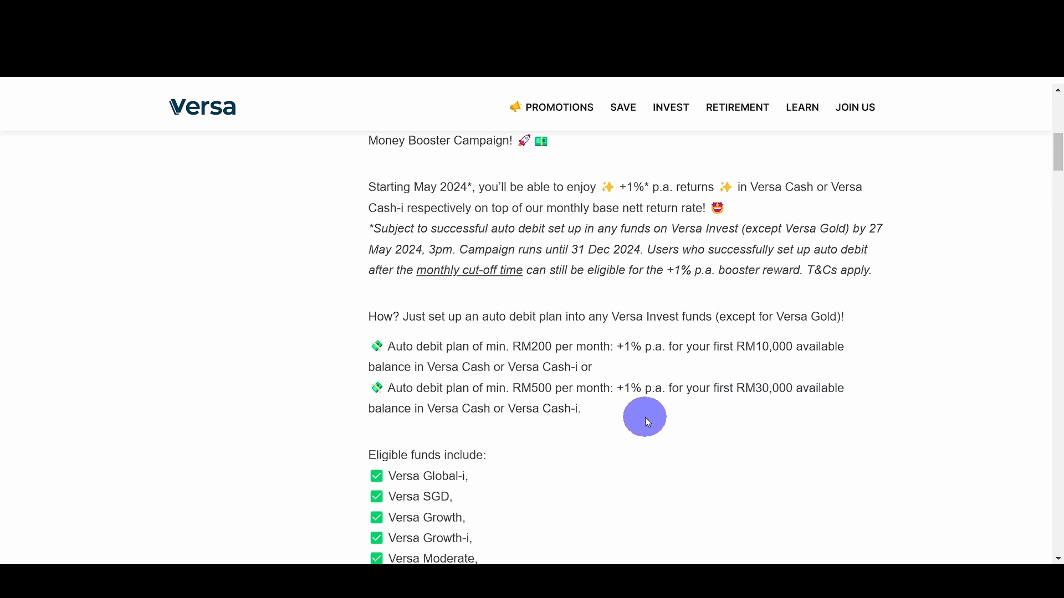
mouse_move(636, 413)
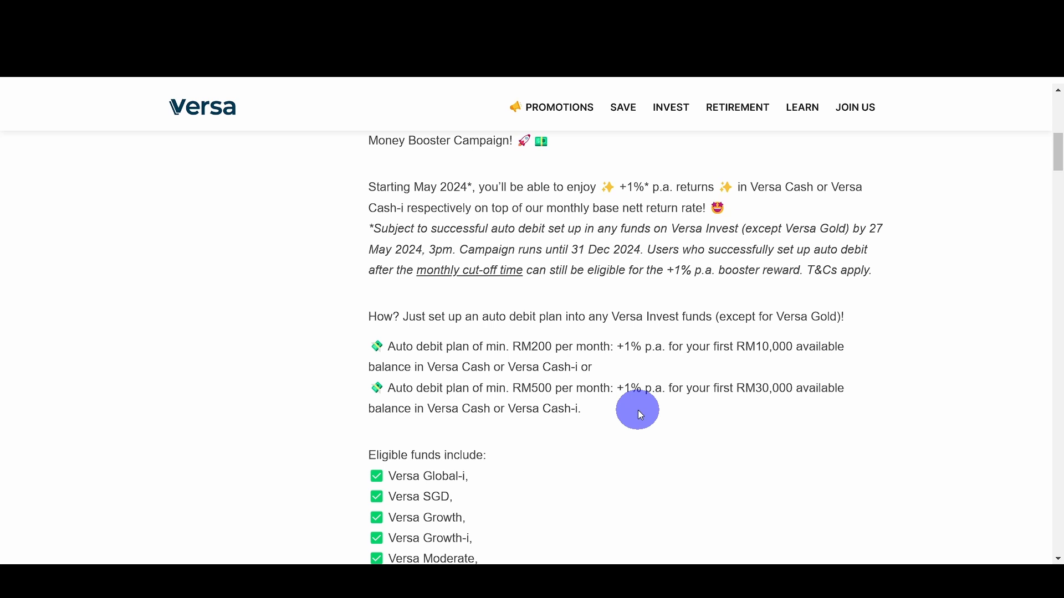
mouse_move(759, 401)
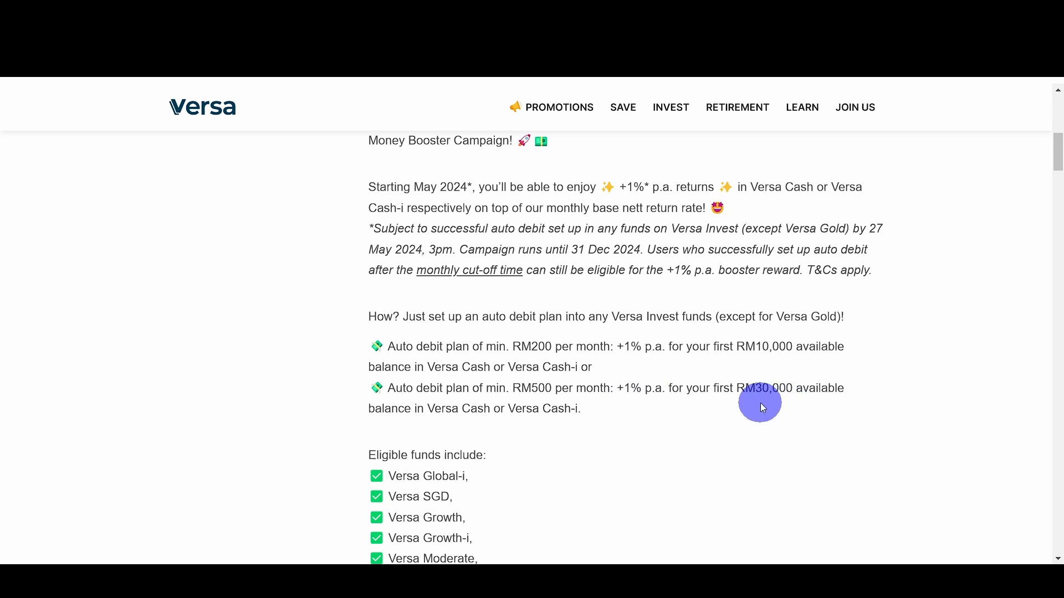
mouse_move(805, 419)
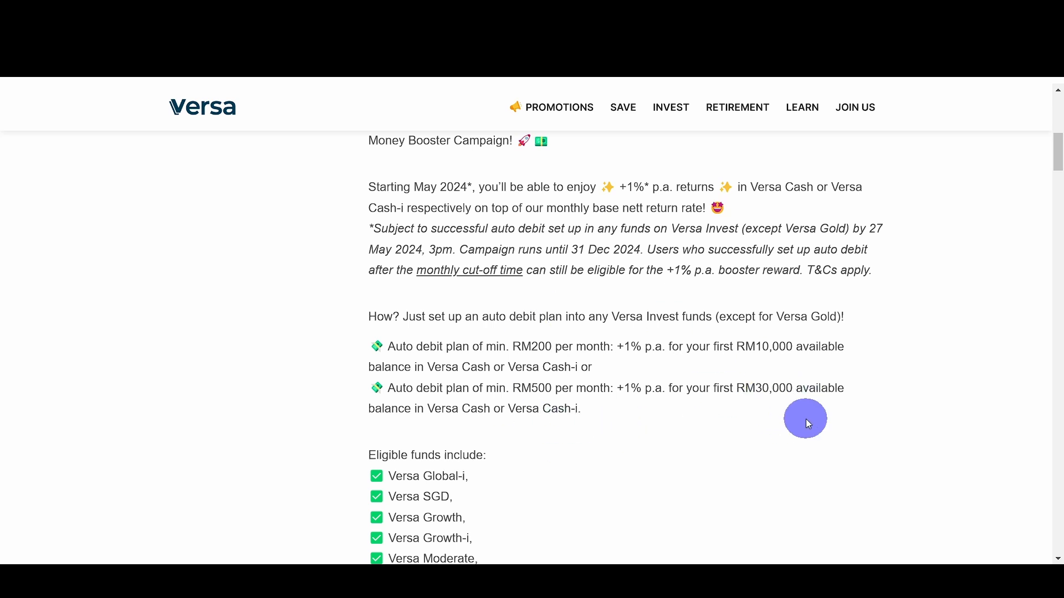
mouse_move(526, 427)
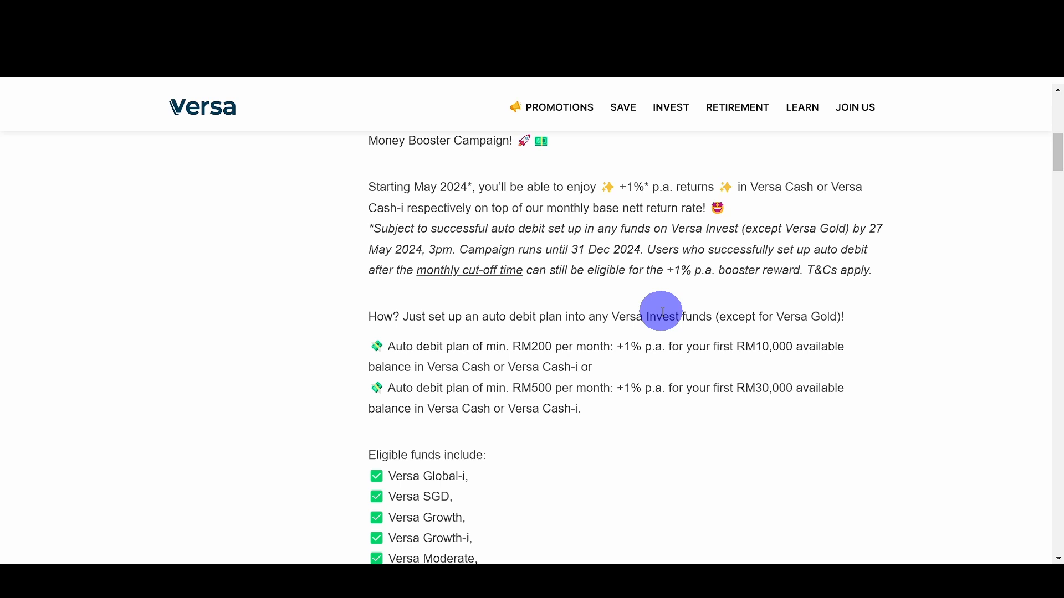
scroll("down", 3)
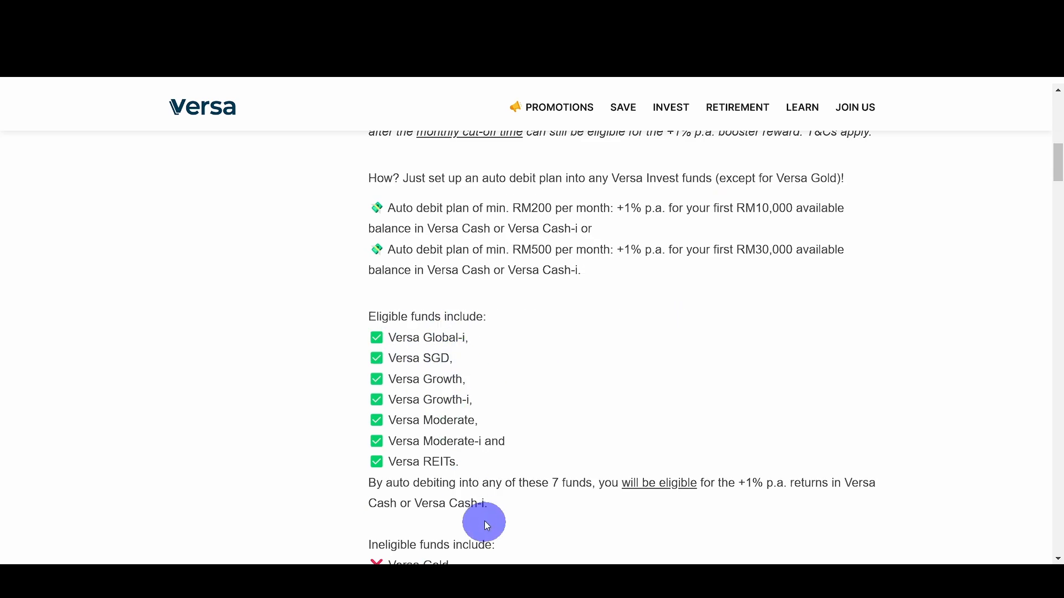
scroll("down", 3)
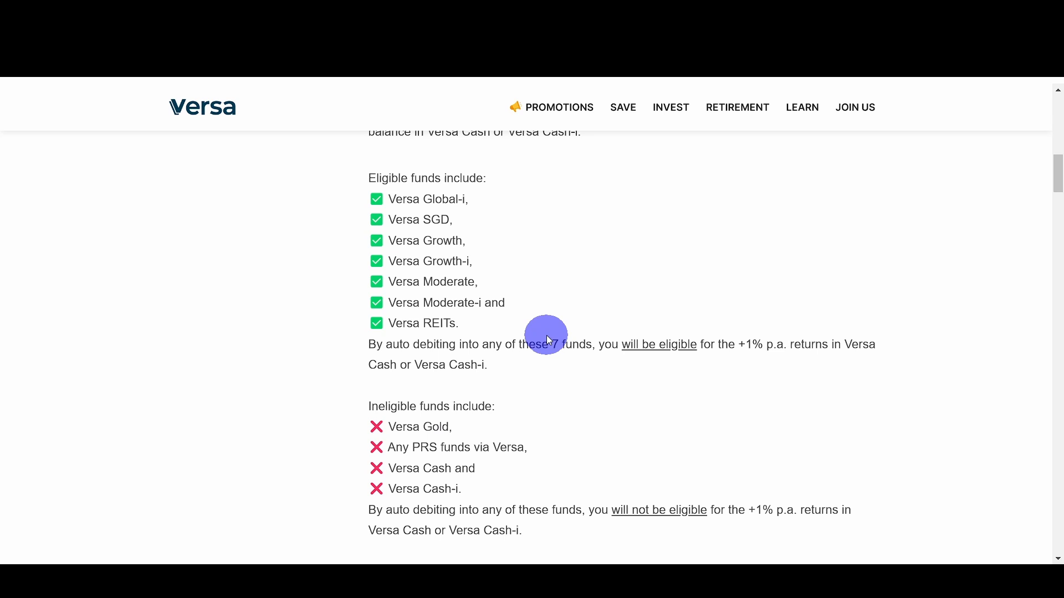
mouse_move(741, 357)
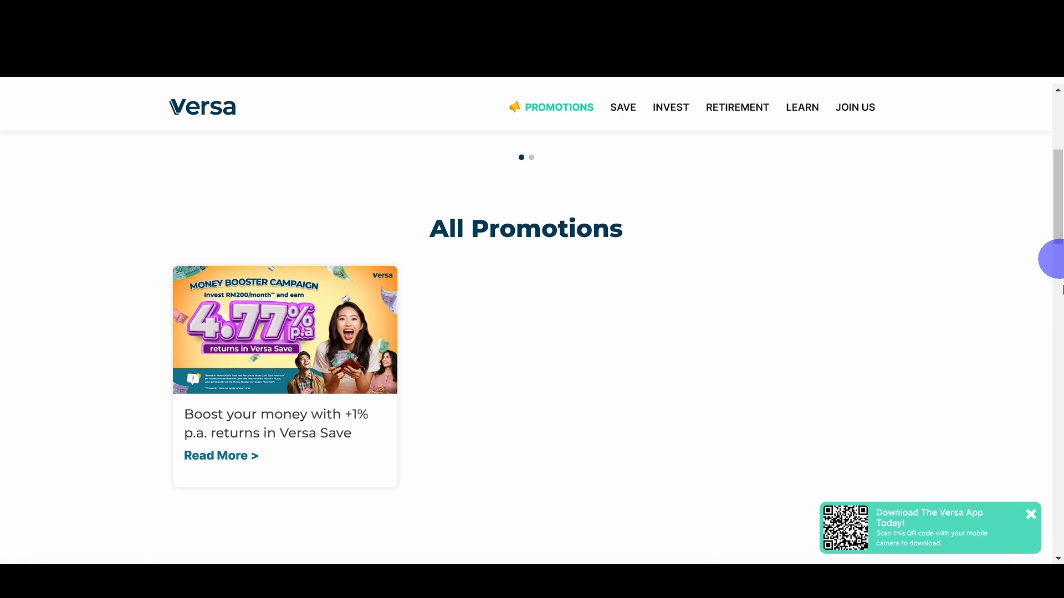
scroll("down", 3)
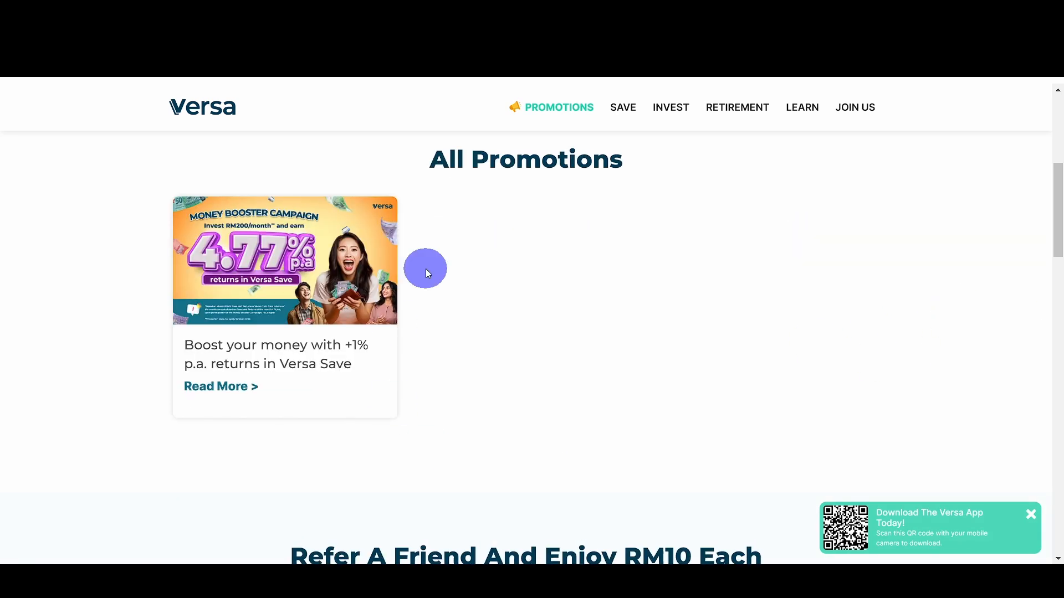
mouse_move(447, 371)
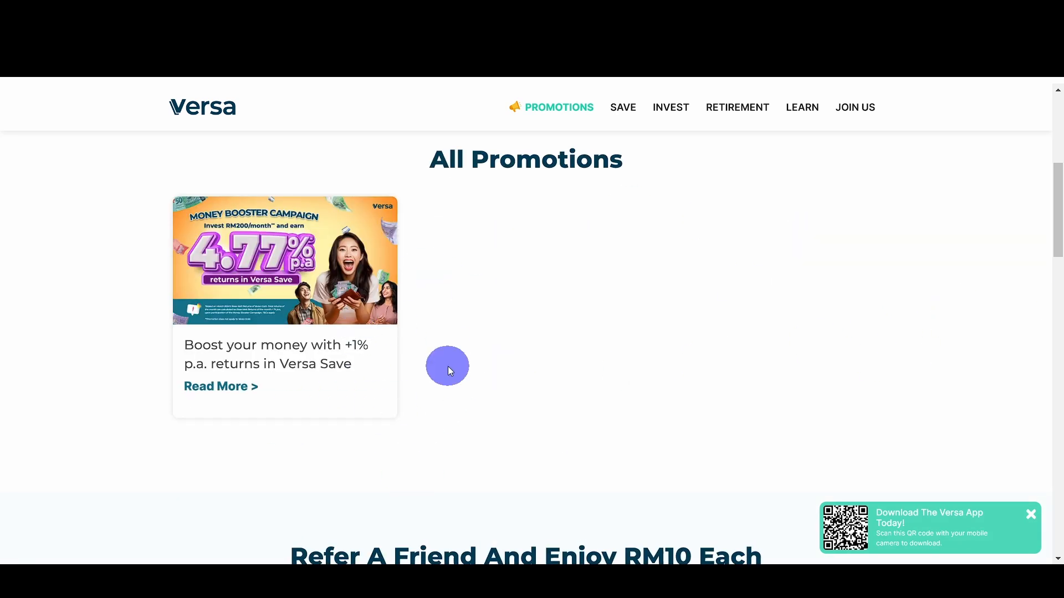
scroll("up", 3)
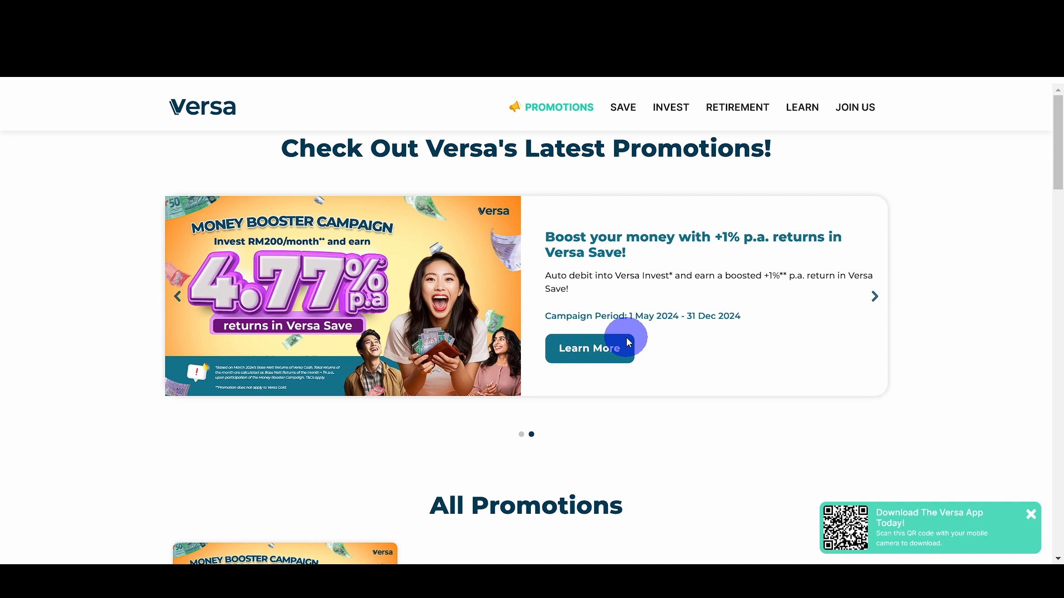
left_click(874, 297)
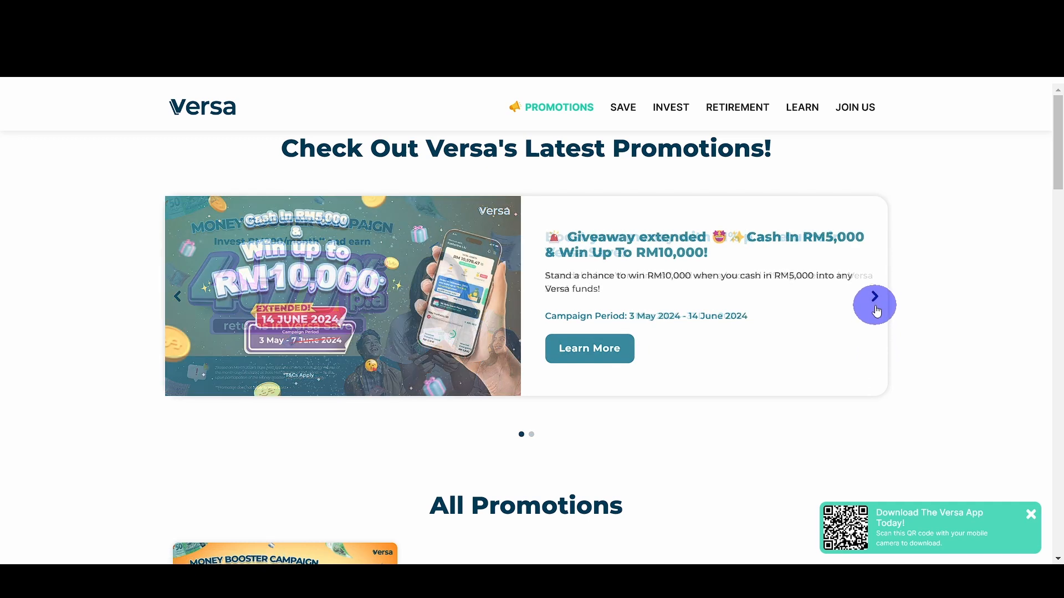
left_click(737, 107)
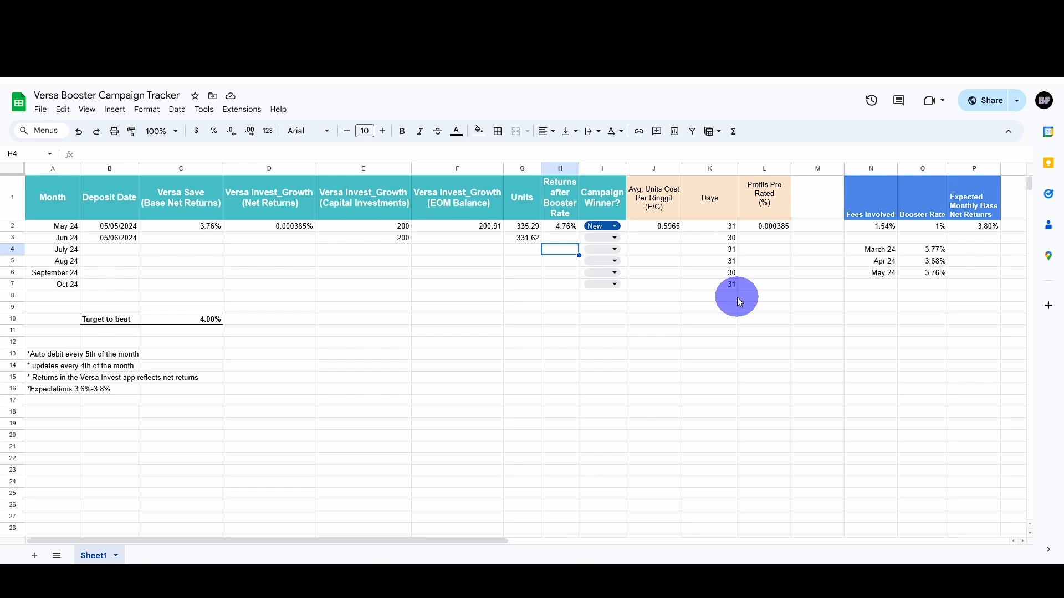
left_click(614, 226)
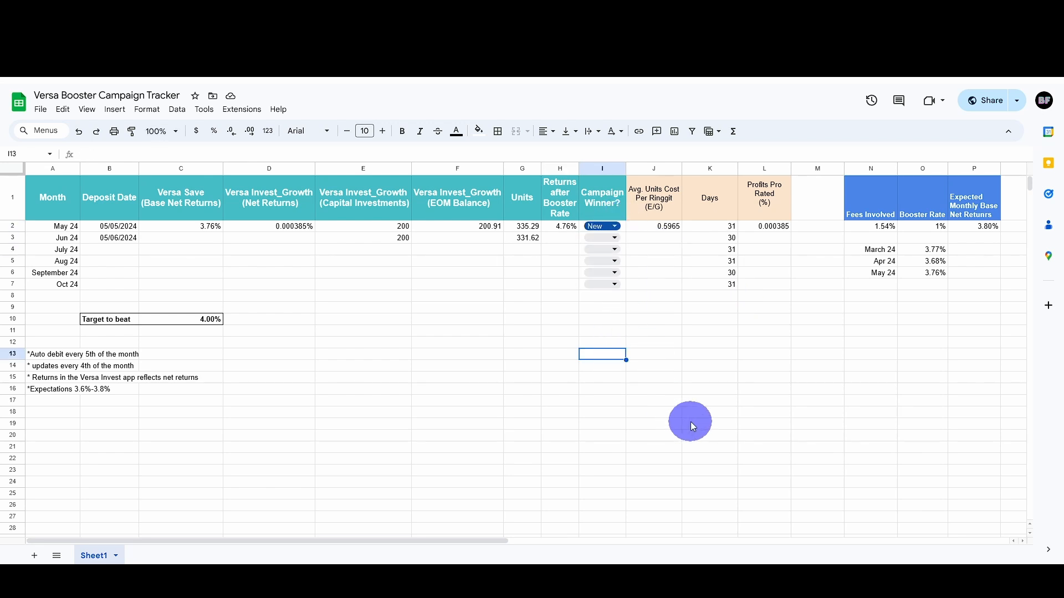
mouse_move(676, 242)
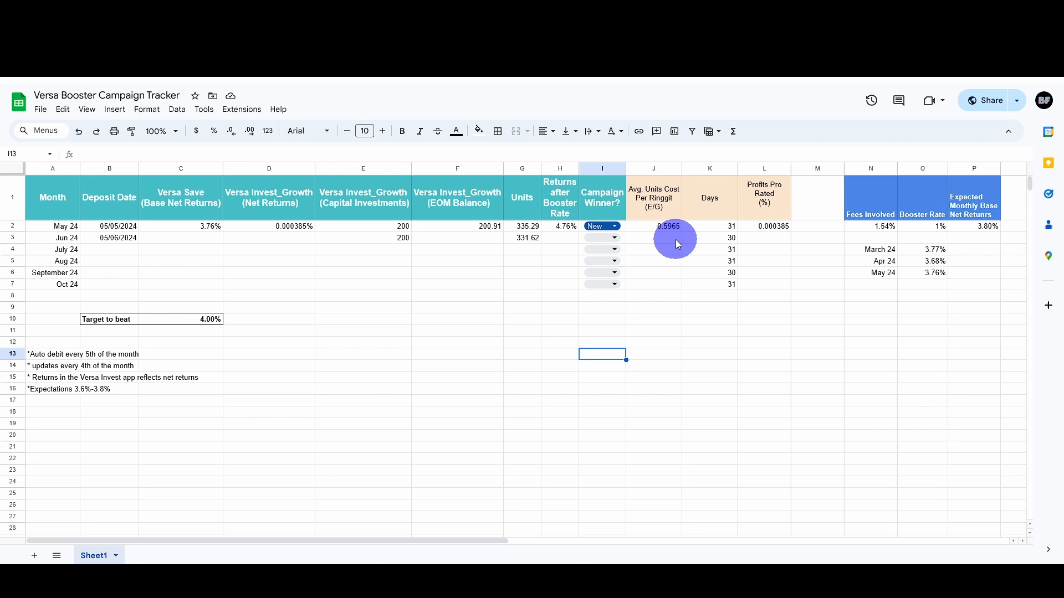
mouse_move(671, 240)
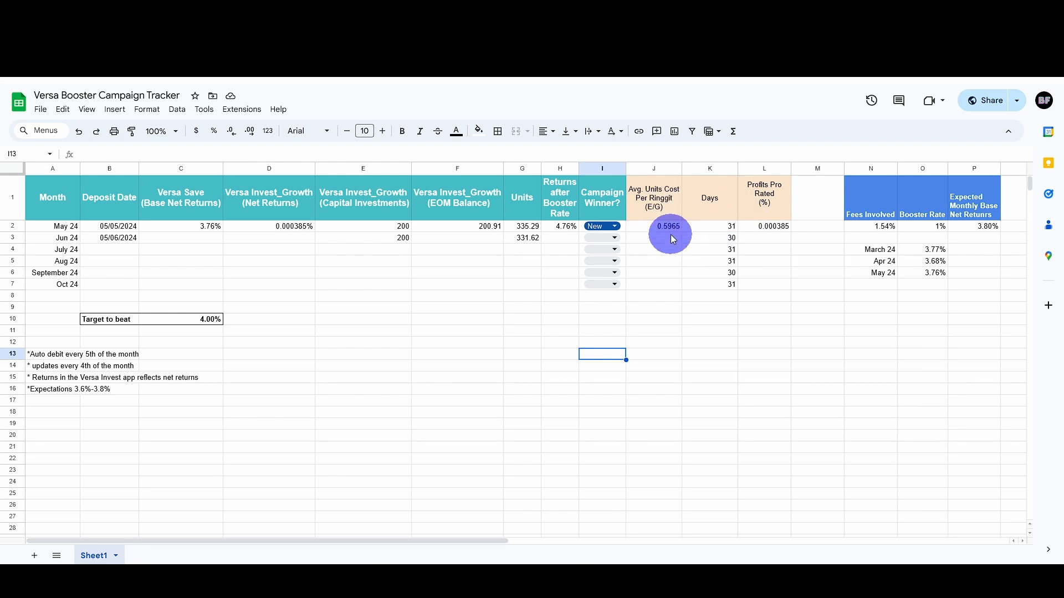
mouse_move(672, 246)
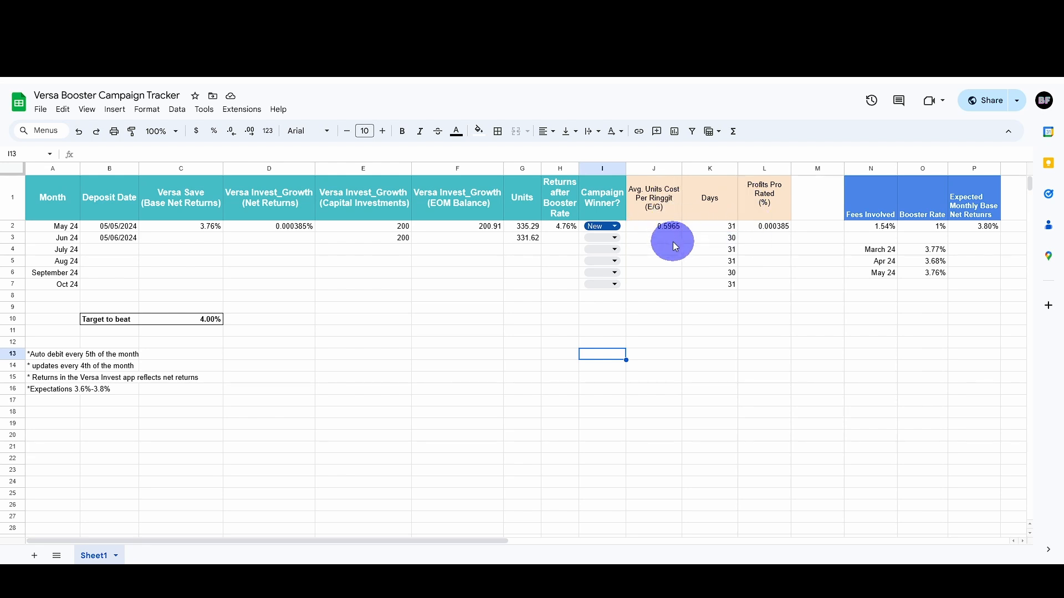